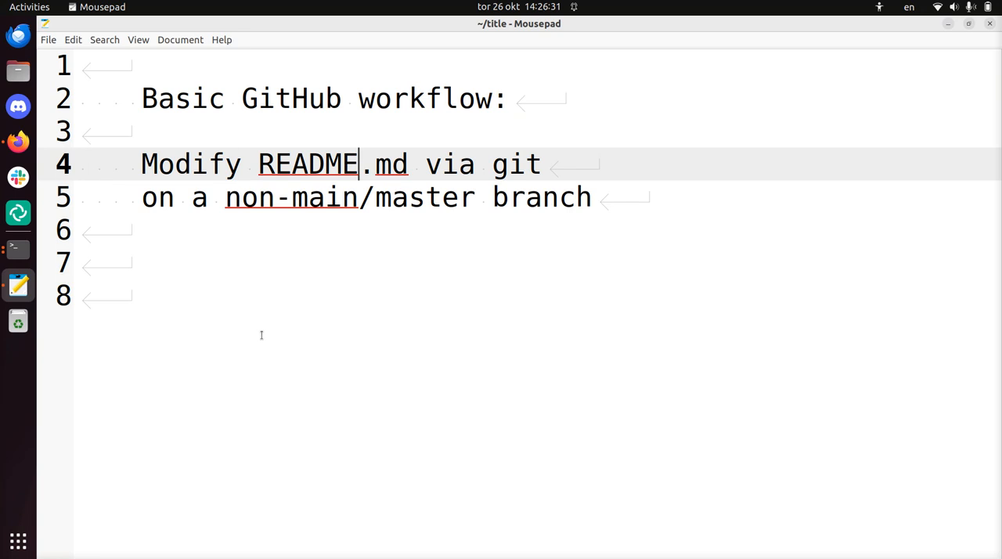
Reword the note's branch phrase to 'non-main/non-master' by inserting 'non-' before 'master'
double_click(305, 163)
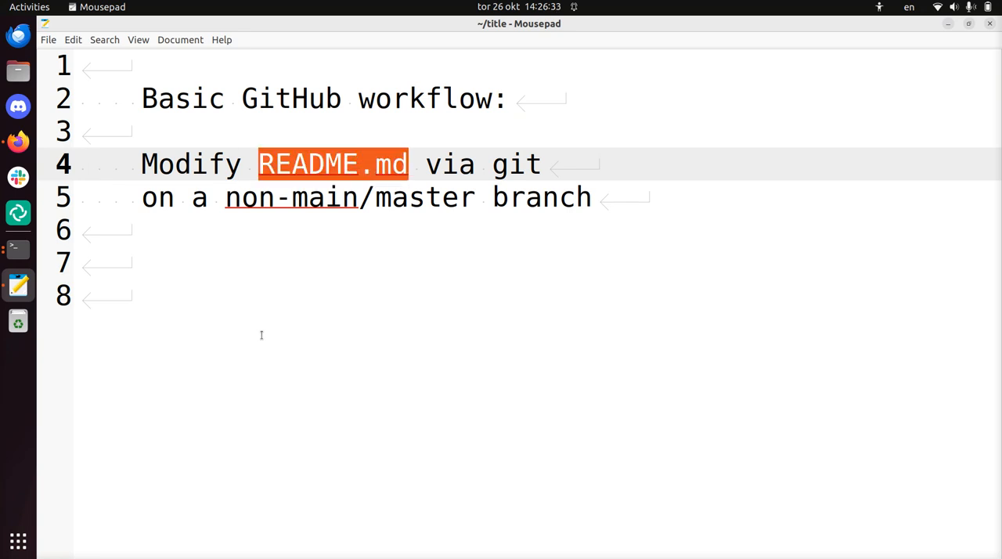
click(540, 164)
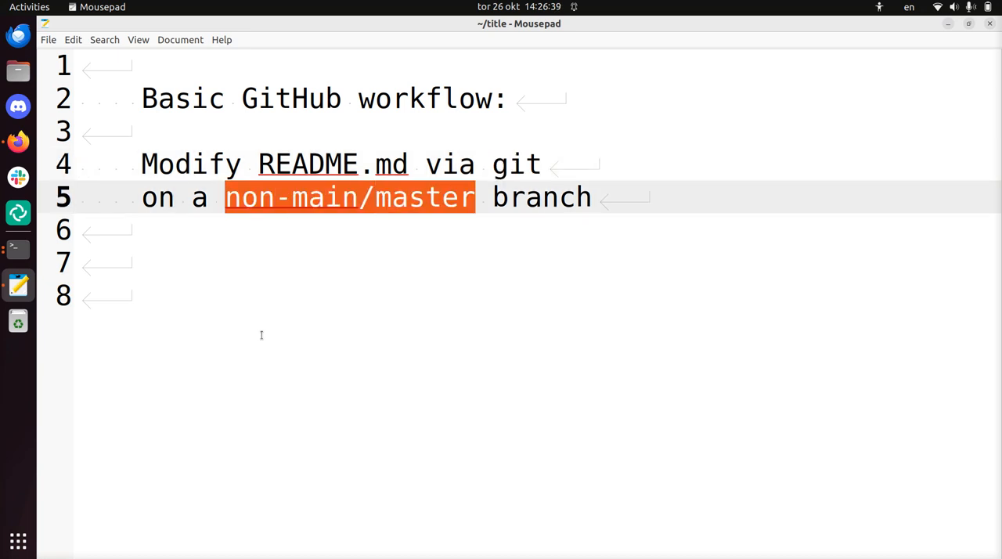
text(non-)
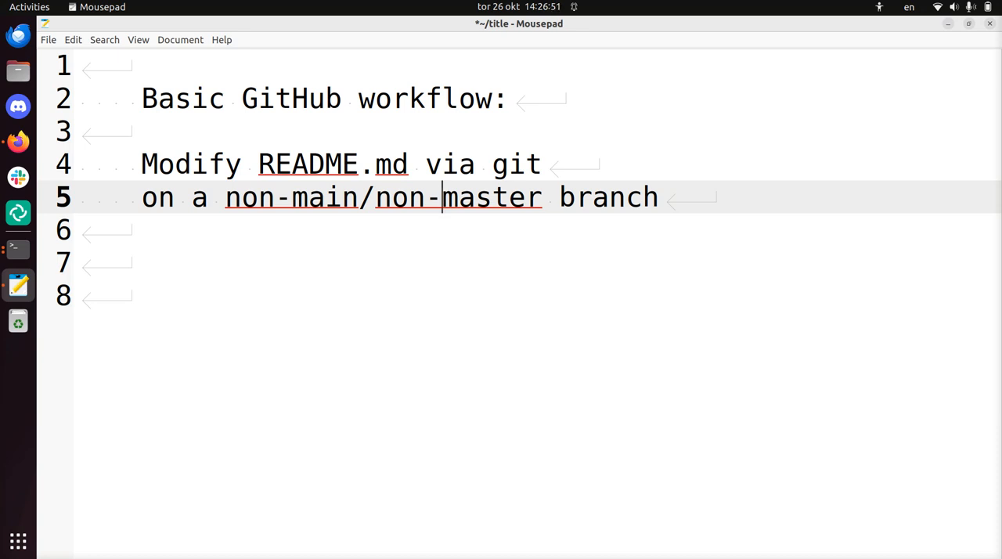
click(445, 163)
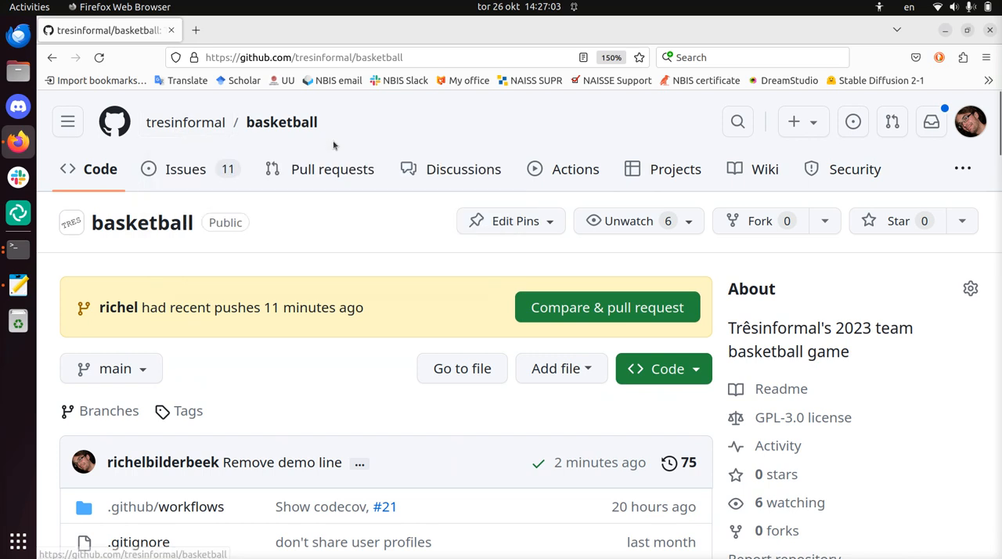
scroll(down, 3)
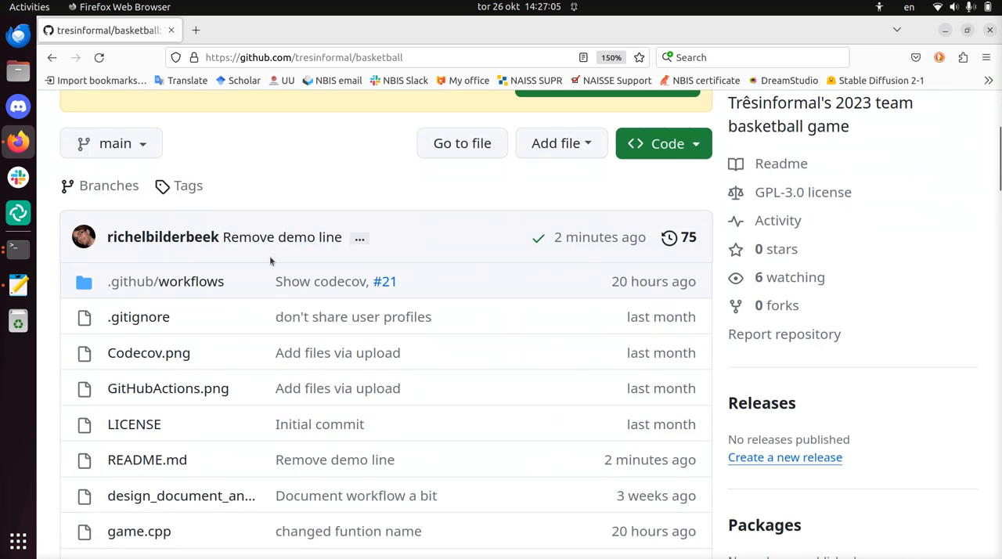
click(116, 143)
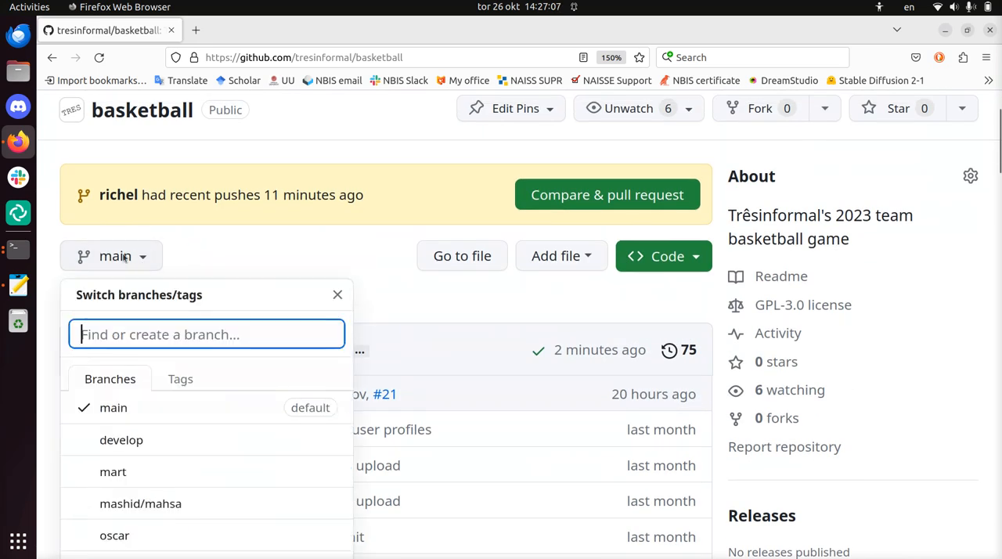
scroll(down, 3)
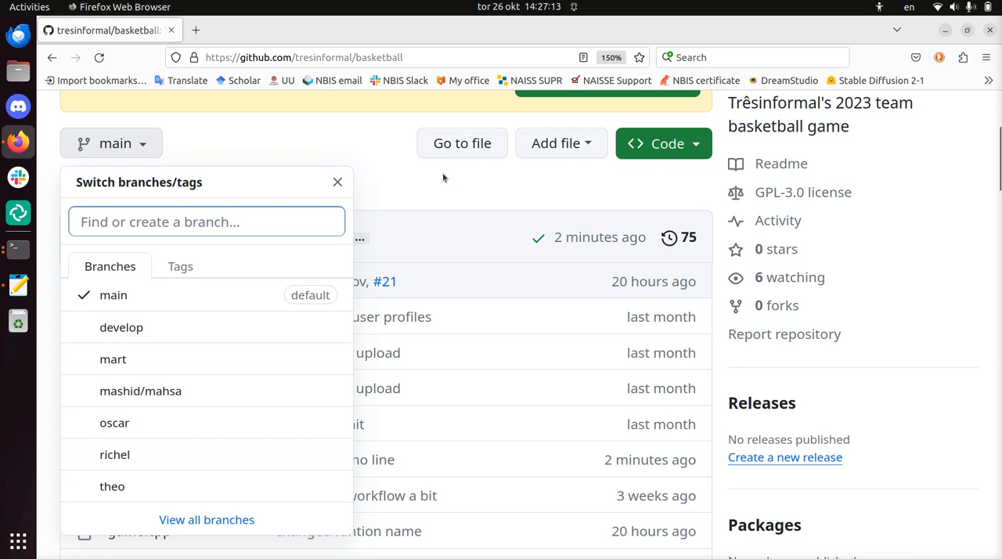
click(338, 182)
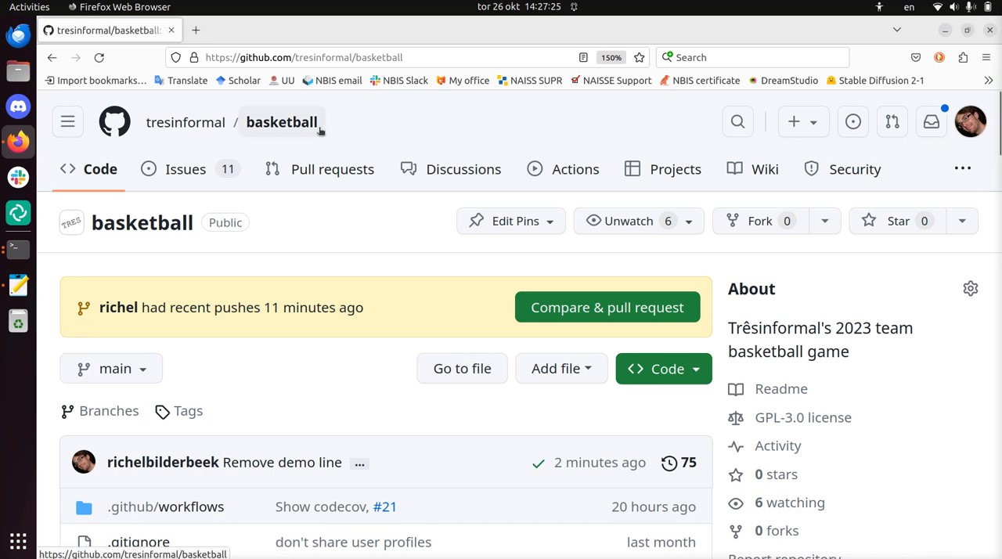
mouse_move(301, 129)
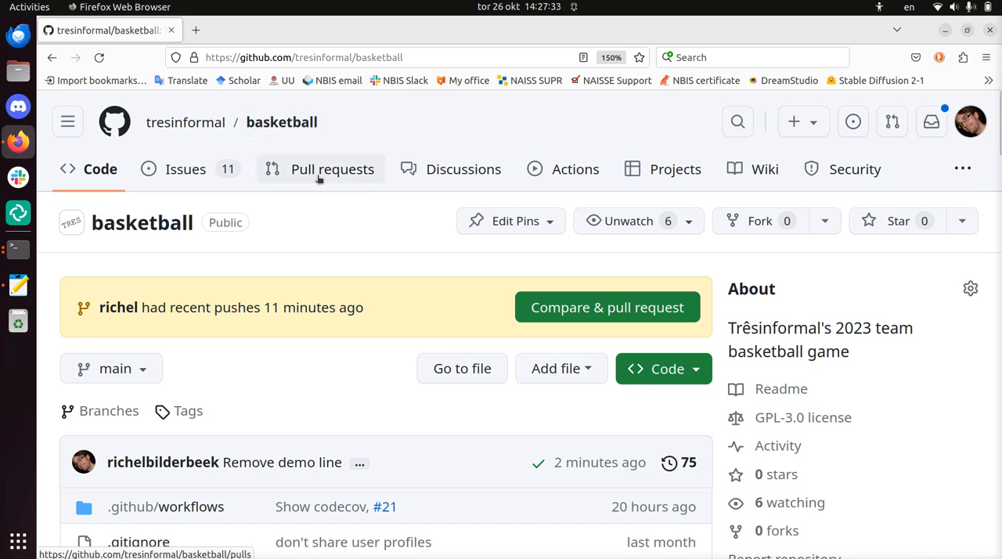
mouse_move(392, 207)
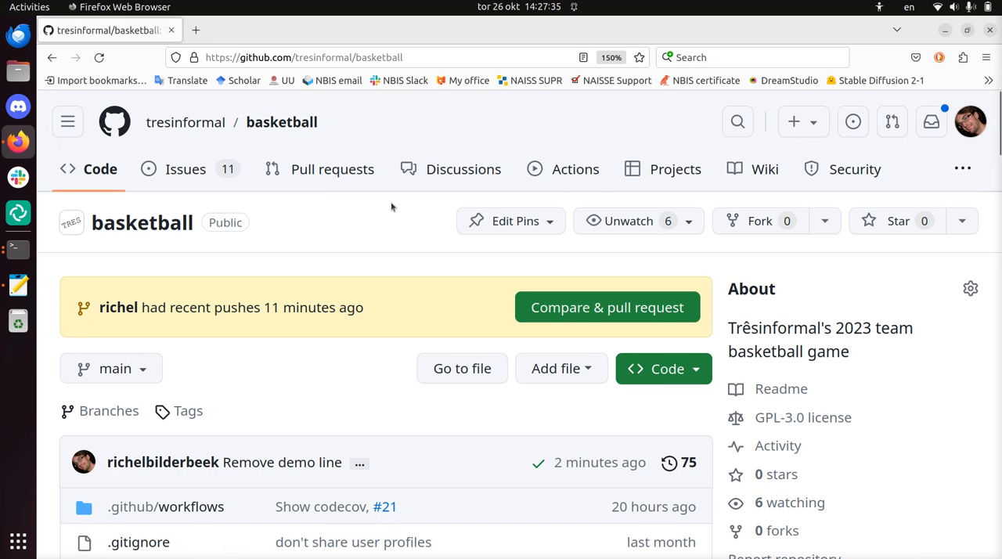
mouse_move(411, 252)
text(clea)
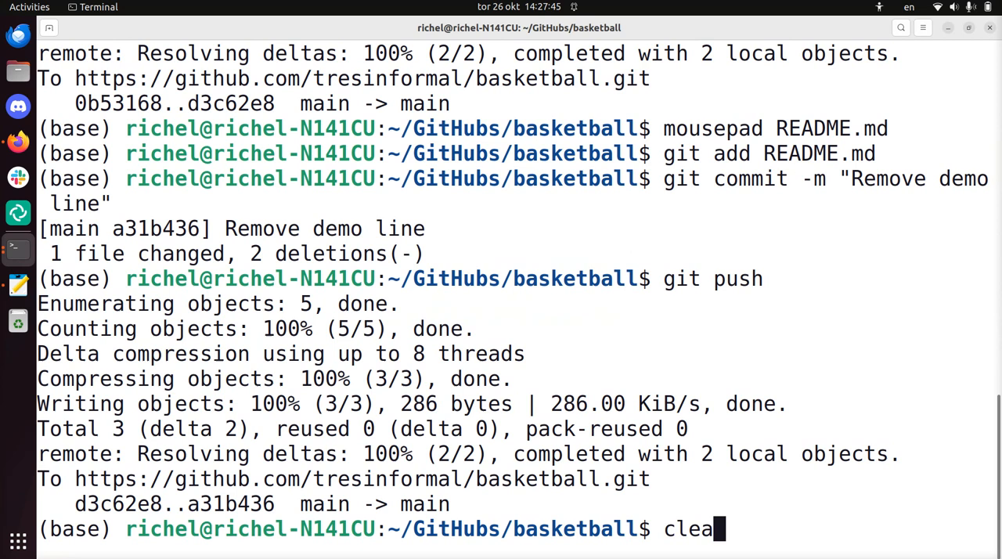
Clear the terminal and run git status, noting the current branch is main
key(Return)
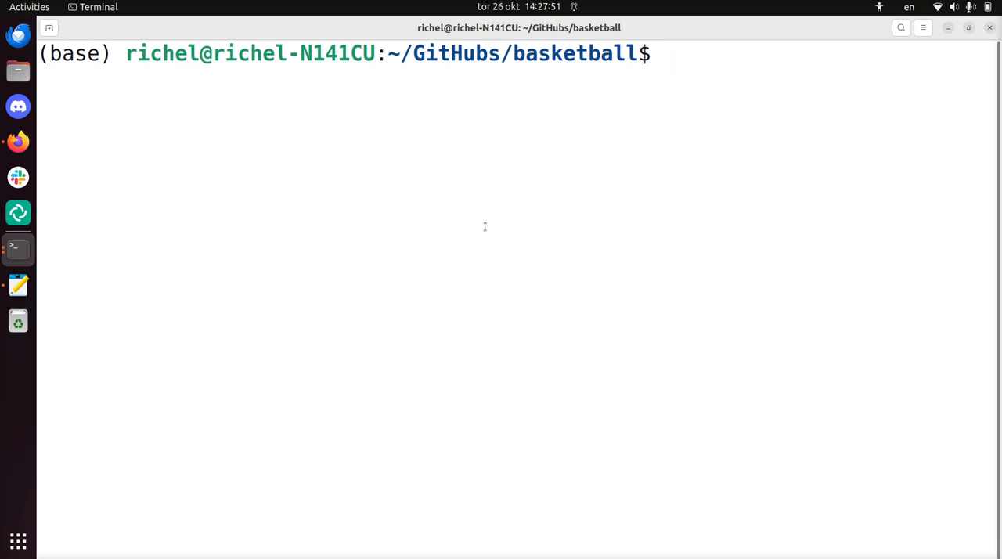
text(git status)
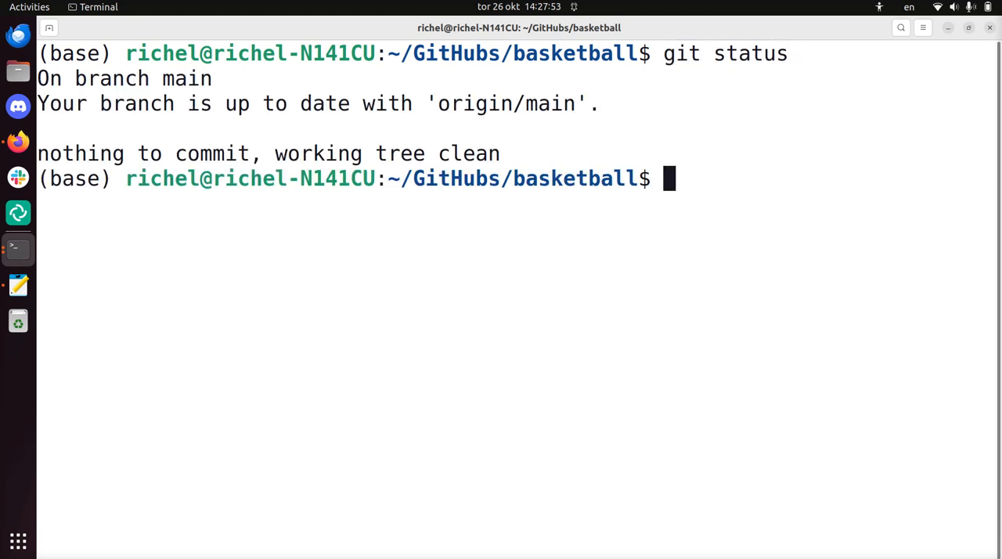
mouse_move(163, 207)
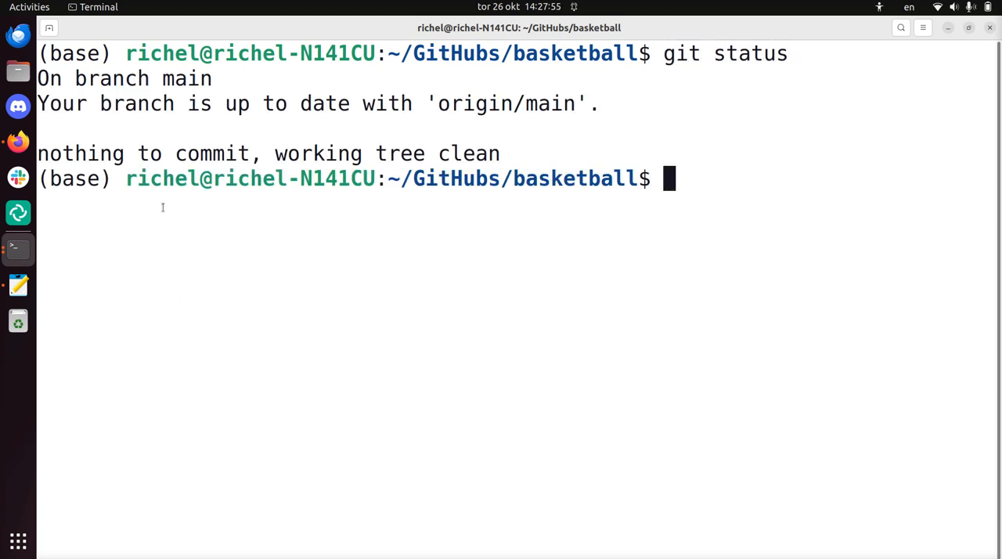
double_click(187, 78)
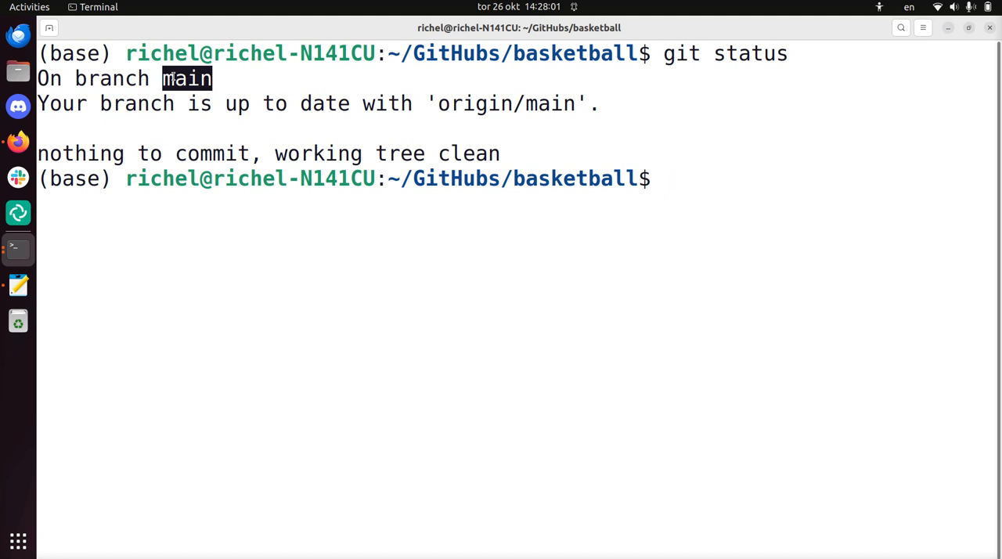
Check out the richel branch and confirm with git status that it is clean and up to date
text(git checkout)
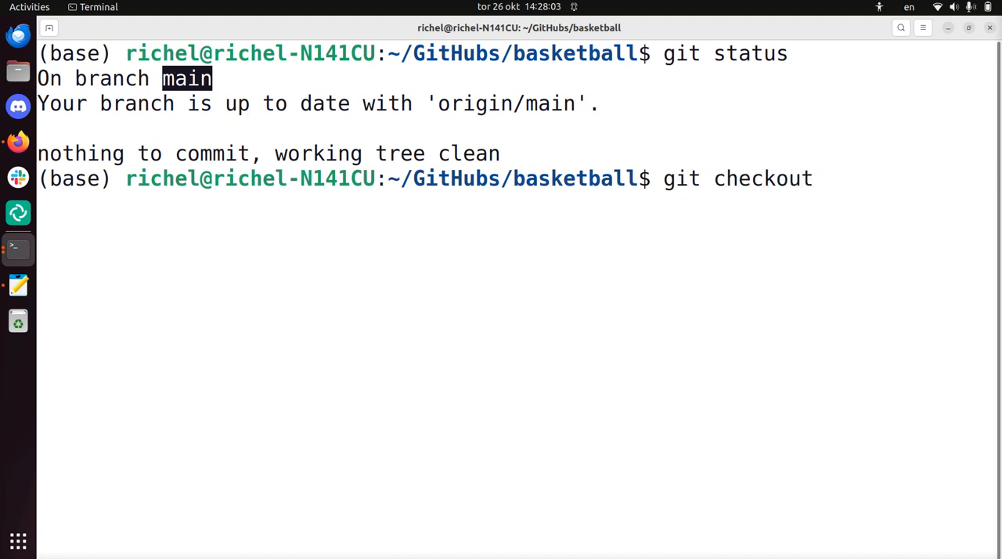
text(rich)
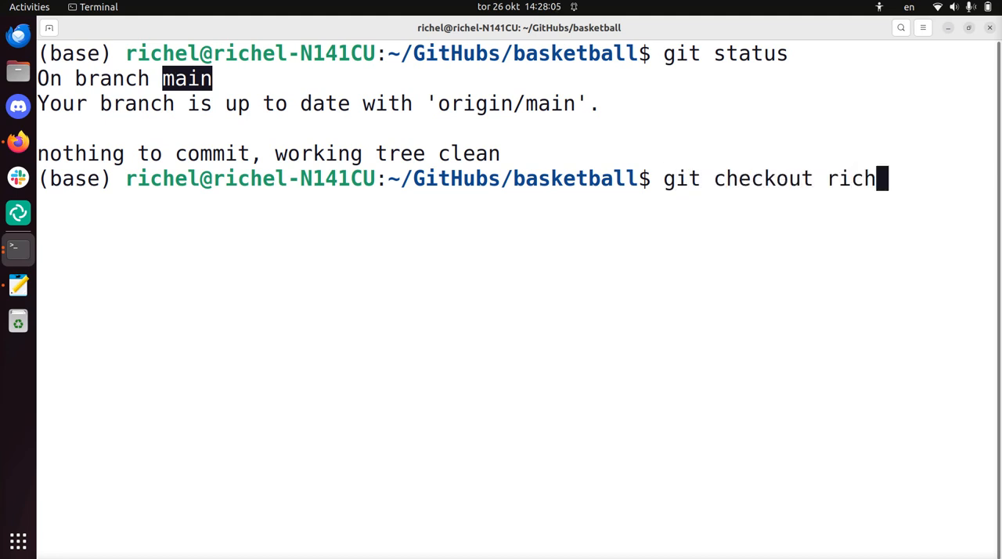
text(el)
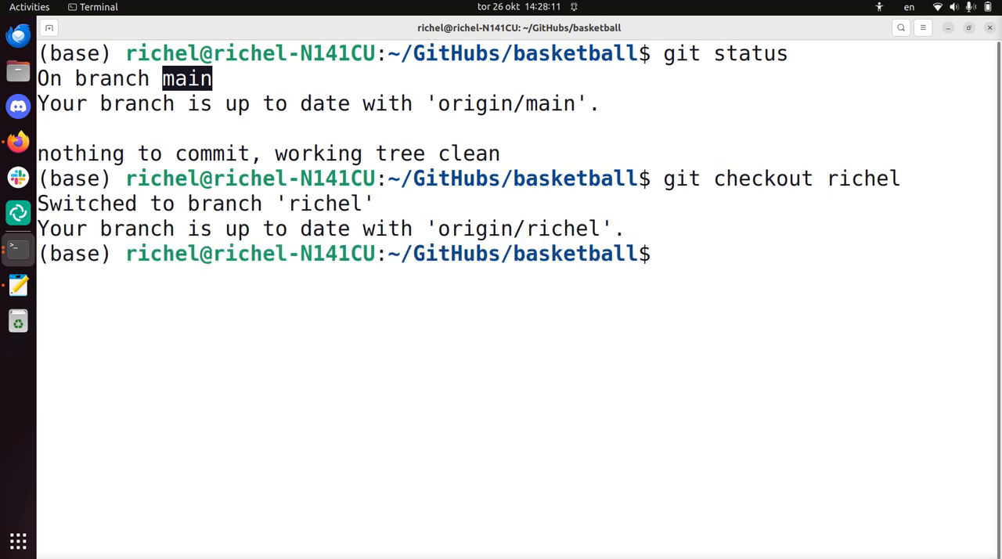
text(git stats)
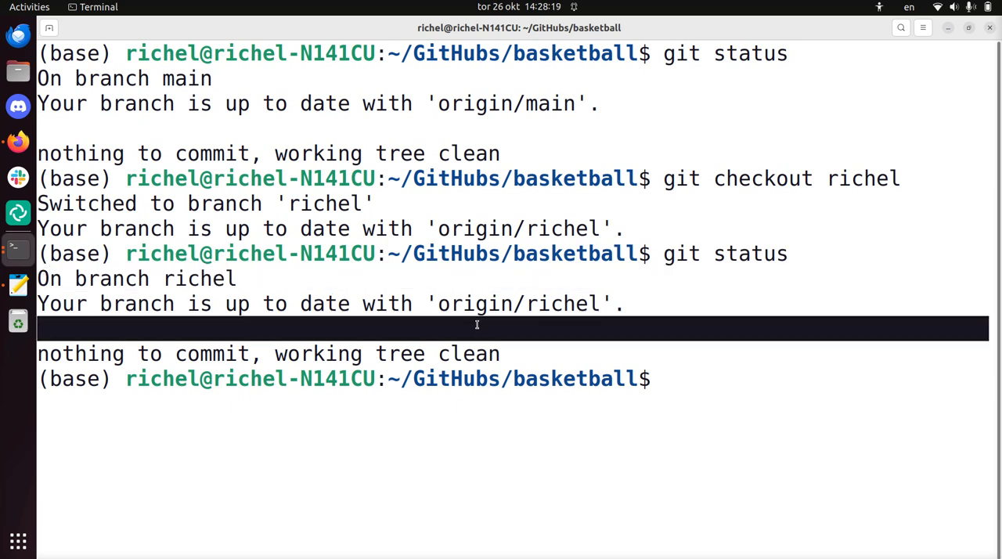
double_click(517, 303)
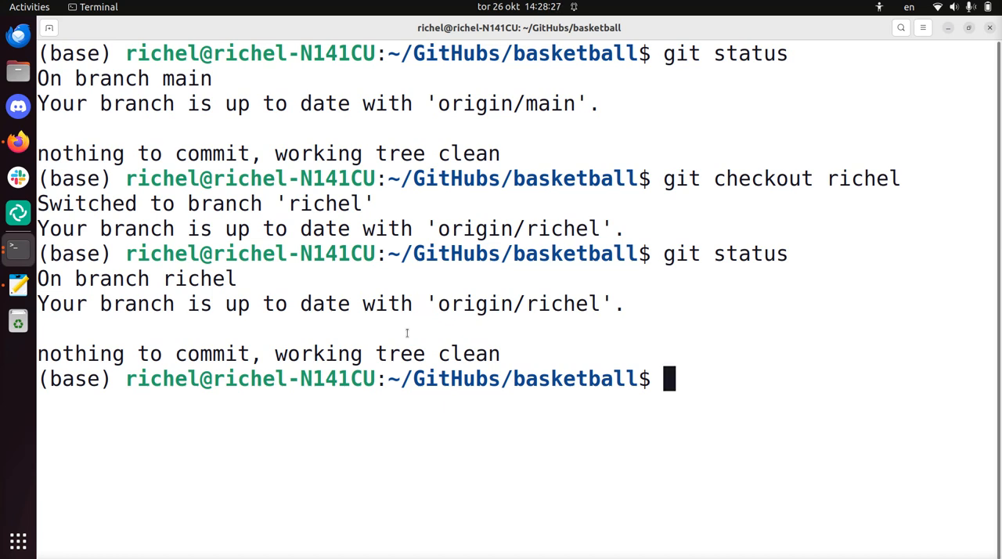
text(README.md)
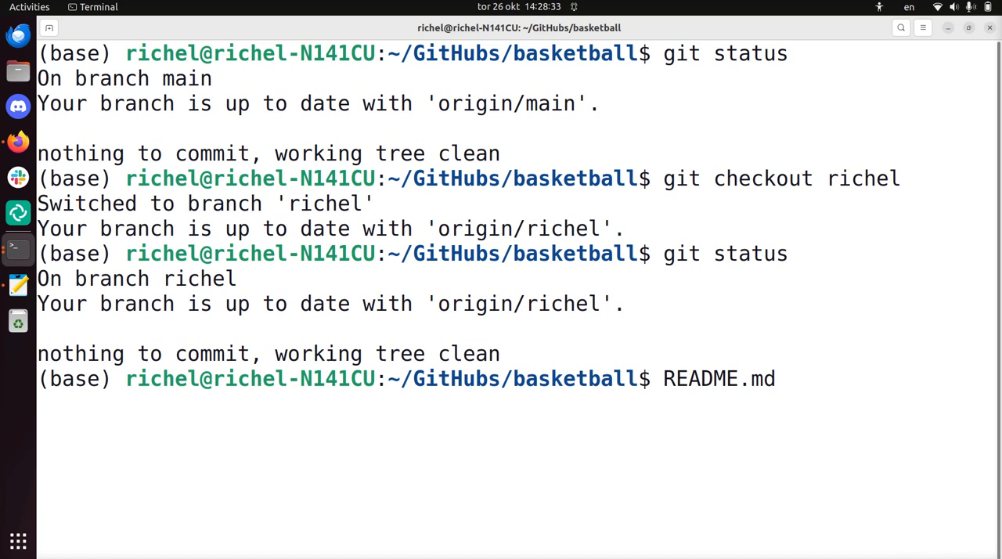
Launch 'mousepad README.md' after trying notepad and gedit as the editor name
text(not)
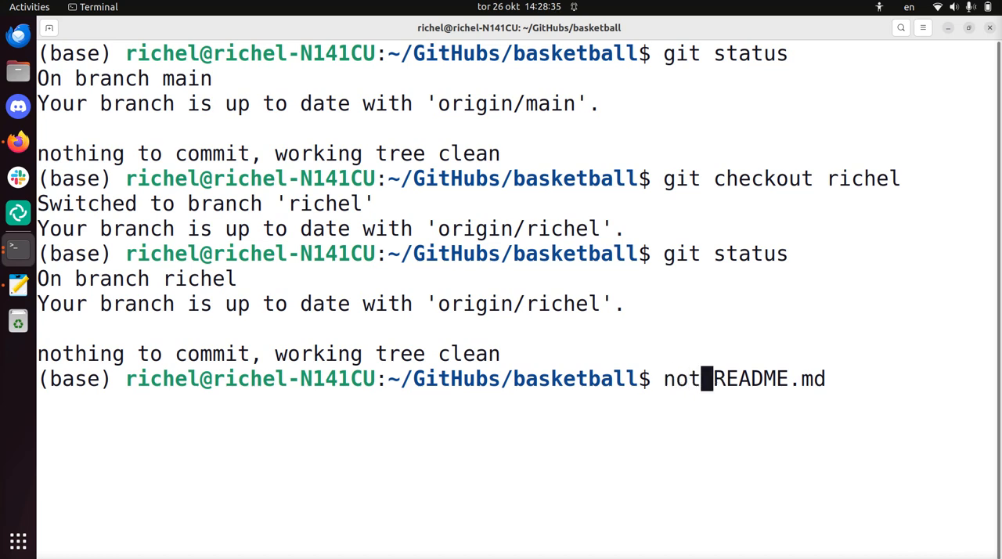
text(epad)
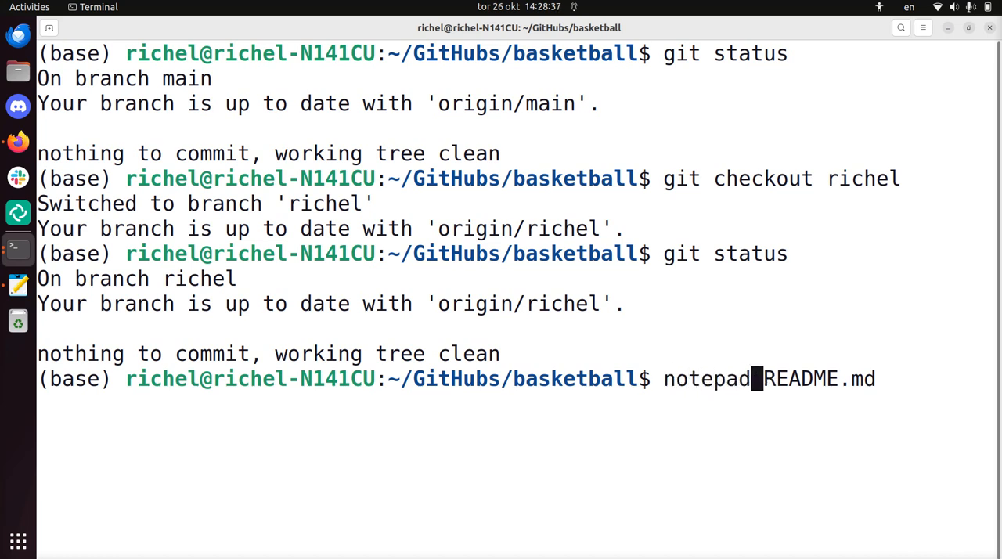
text(gedit)
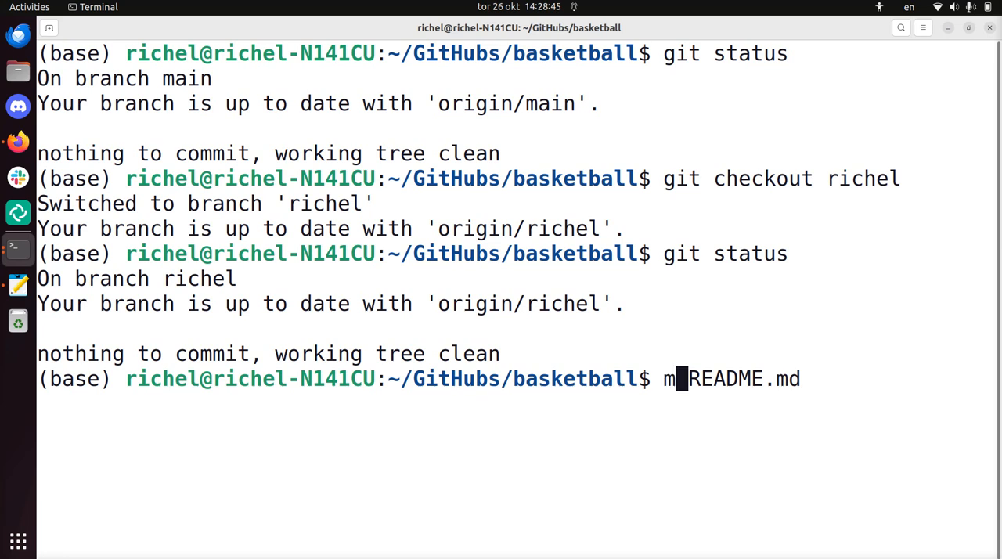
text(ousepad)
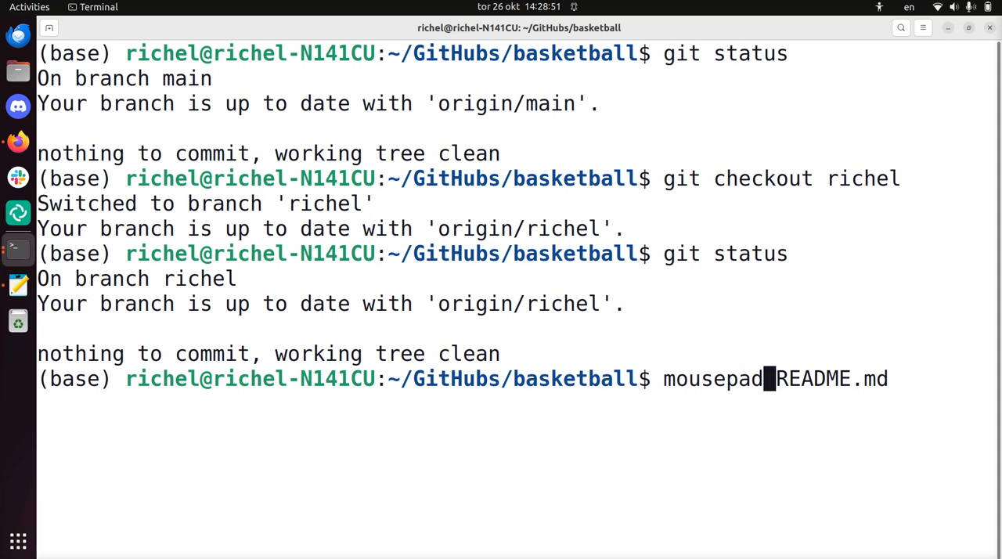
key(Return)
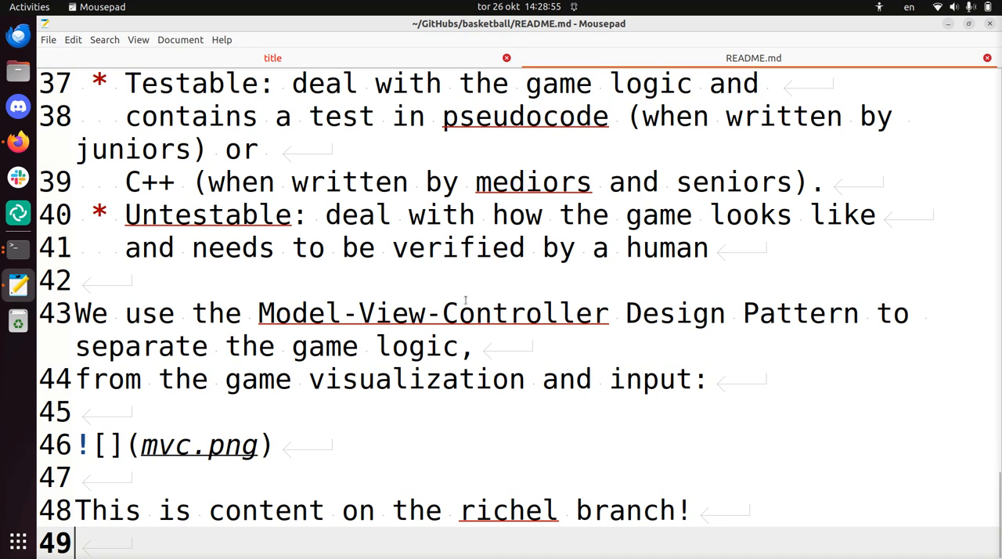
Delete the 'This is content on the richel branch!' line from README.md and save it
scroll(down, 3)
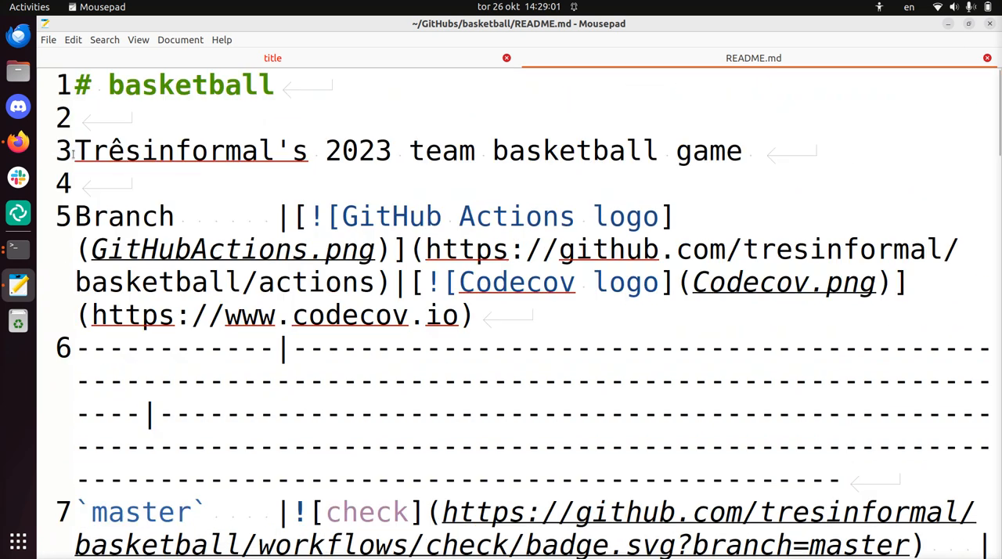
double_click(172, 151)
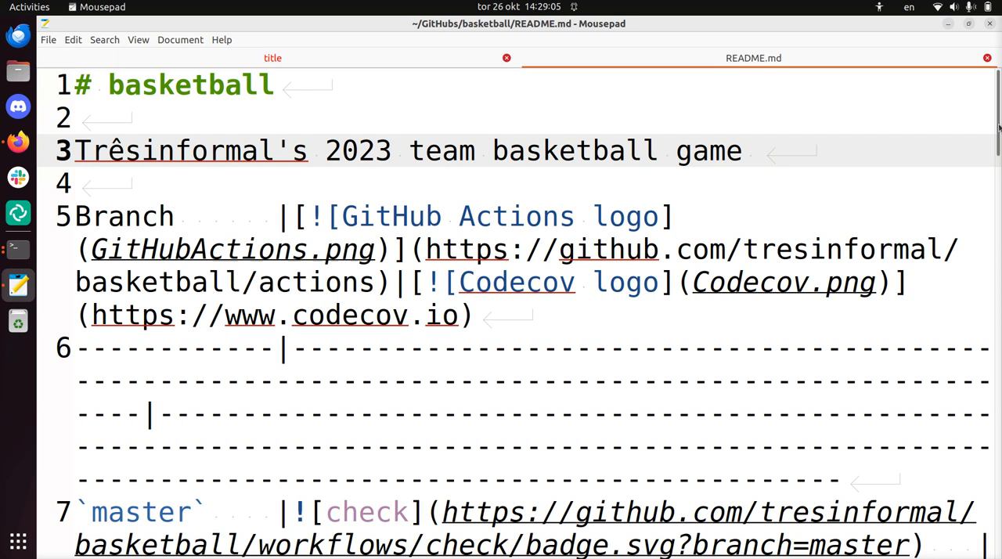
scroll(down, 3)
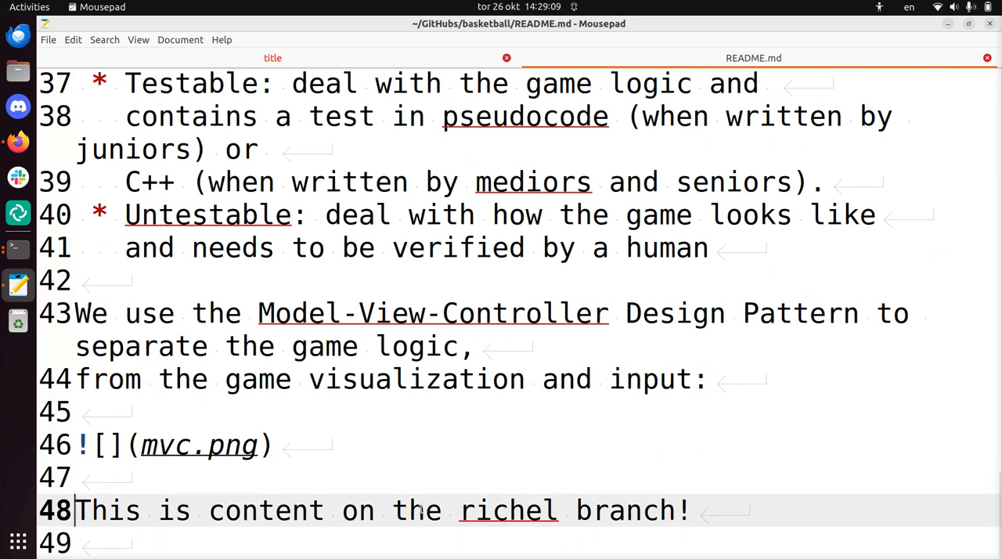
triple_click(382, 511)
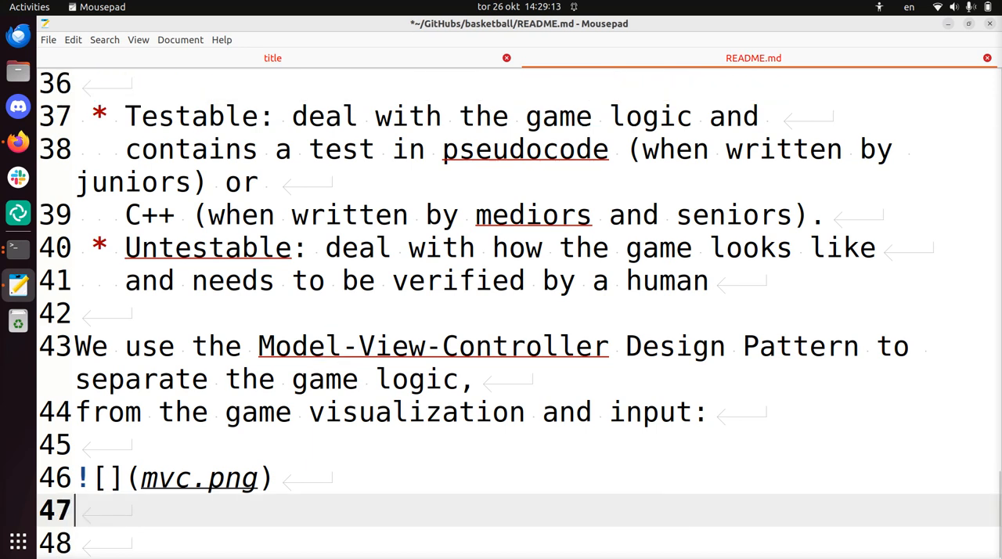
scroll(up, 3)
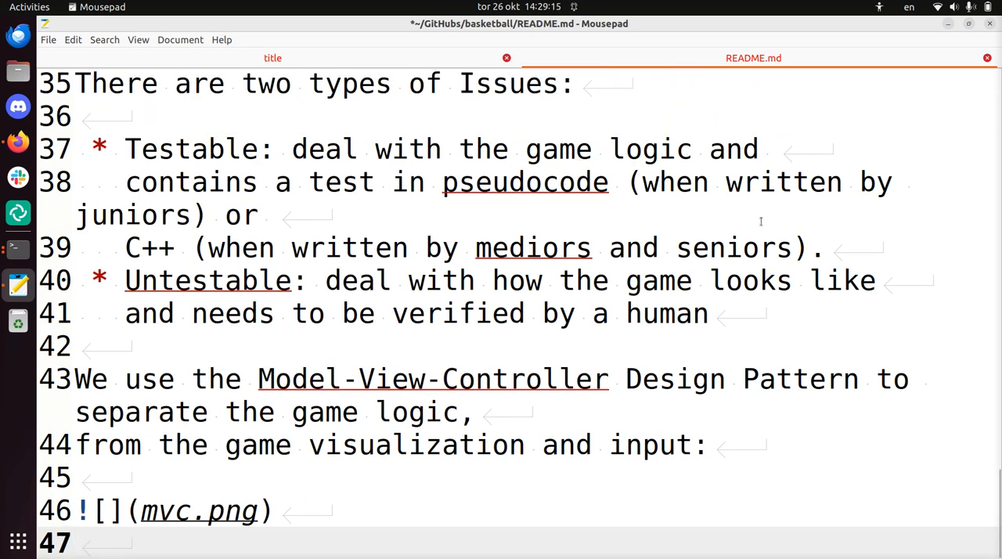
key(ctrl+s)
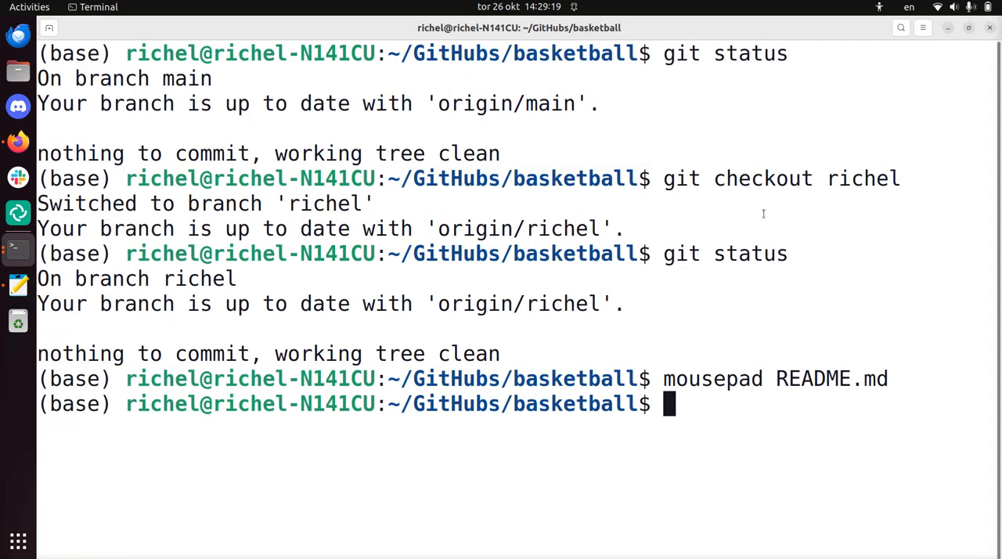
Run git status showing README.md modified, then stage it with git add README.md
text(g)
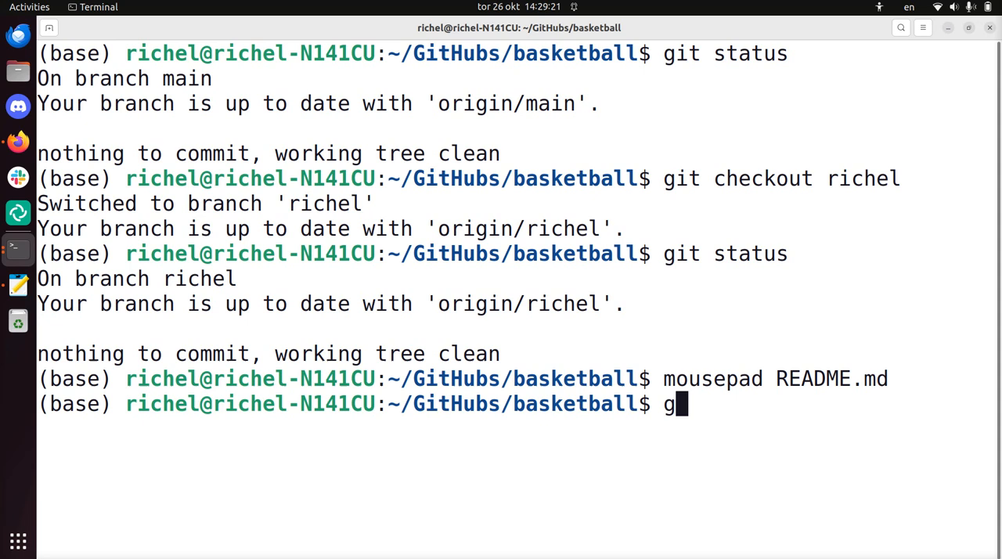
text(git status)
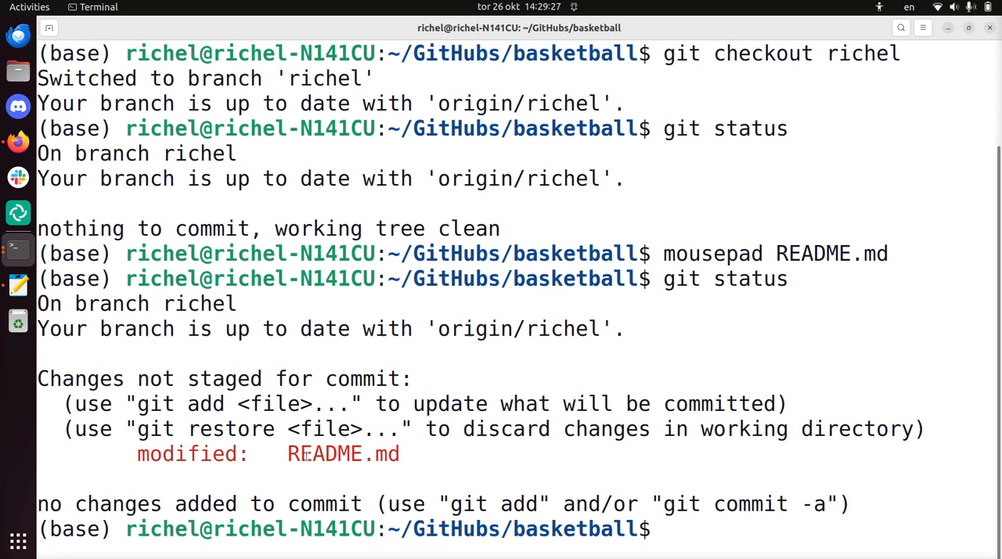
double_click(225, 379)
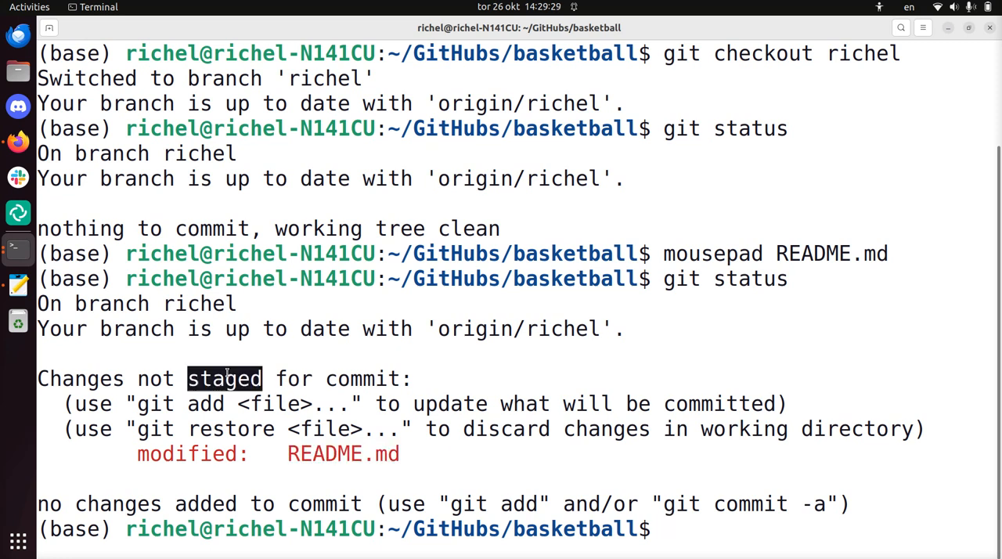
double_click(362, 379)
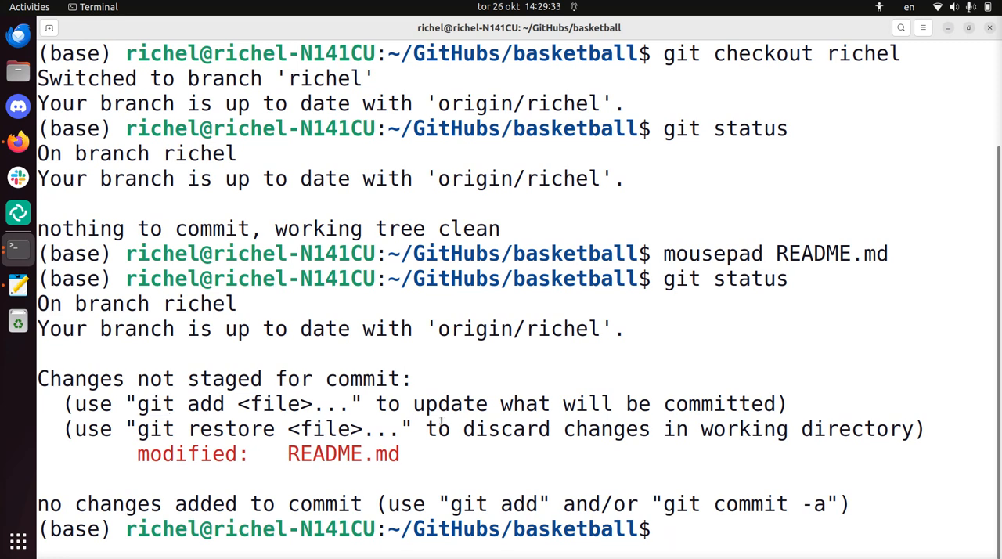
text(git add README.md)
text(git stat)
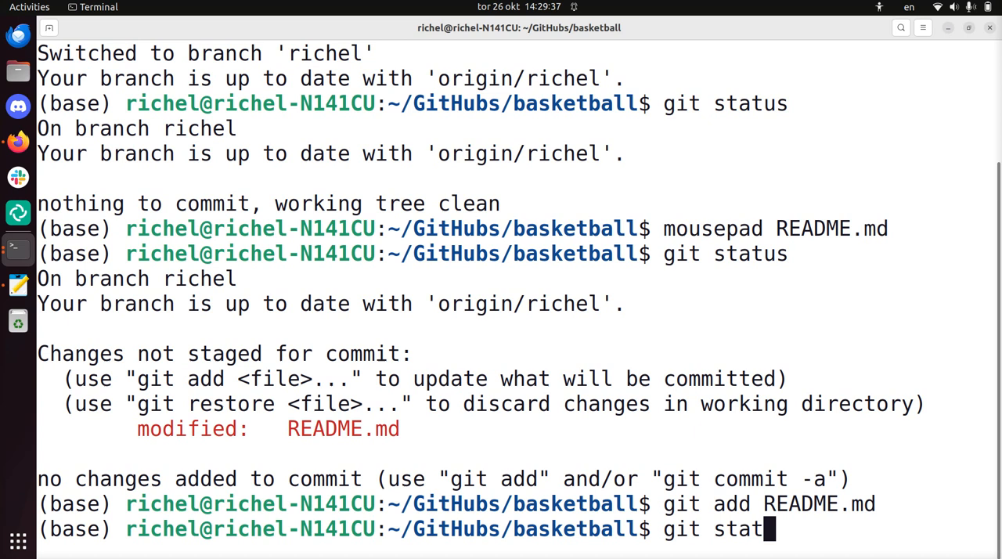
Re-run git status to confirm README.md is staged for commit
key(Return)
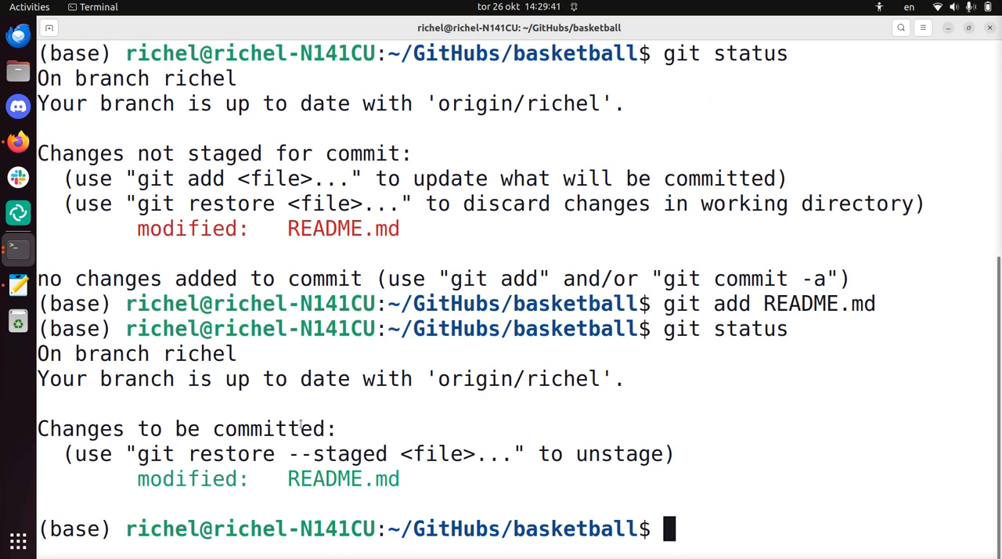
double_click(268, 429)
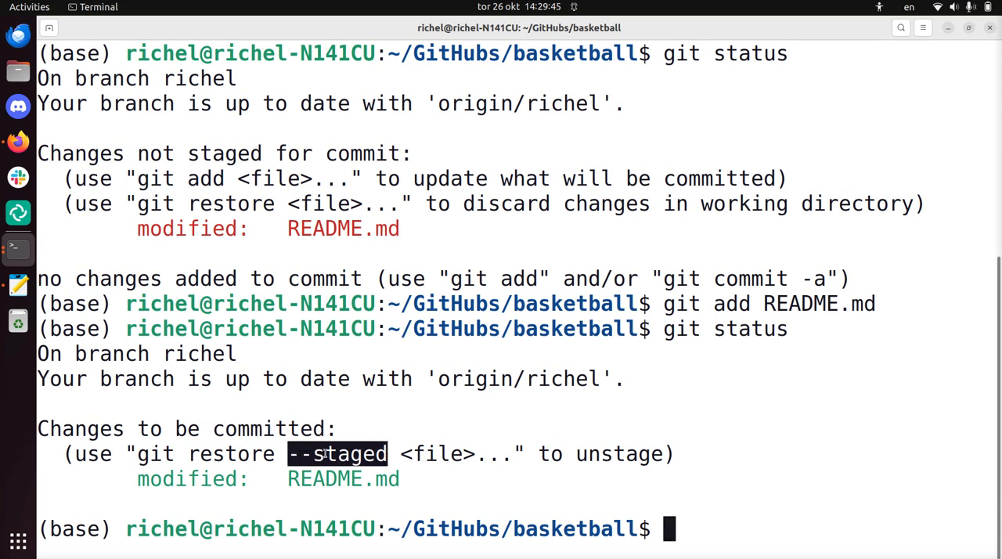
double_click(617, 454)
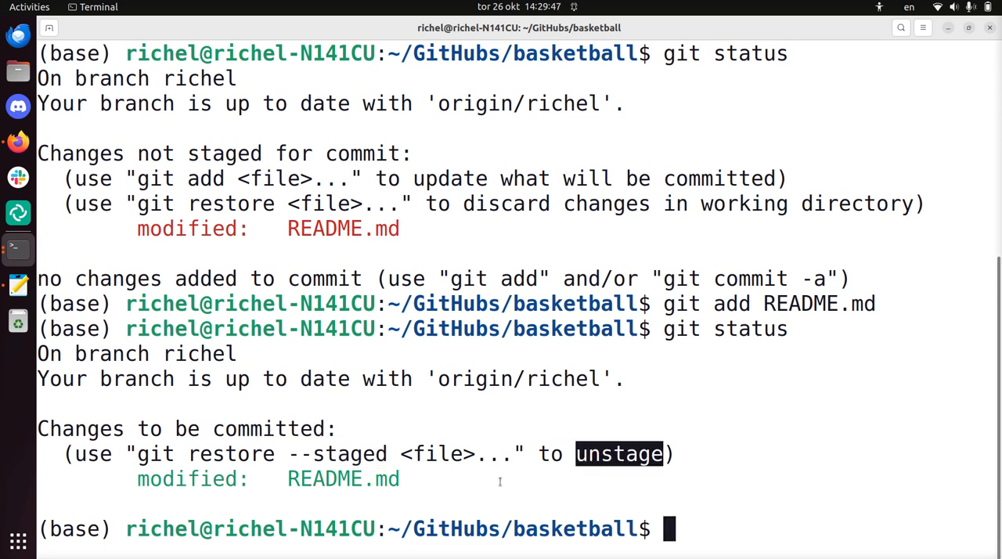
Commit the staged change with the message 'Remove demo text'
text(git commit -m)
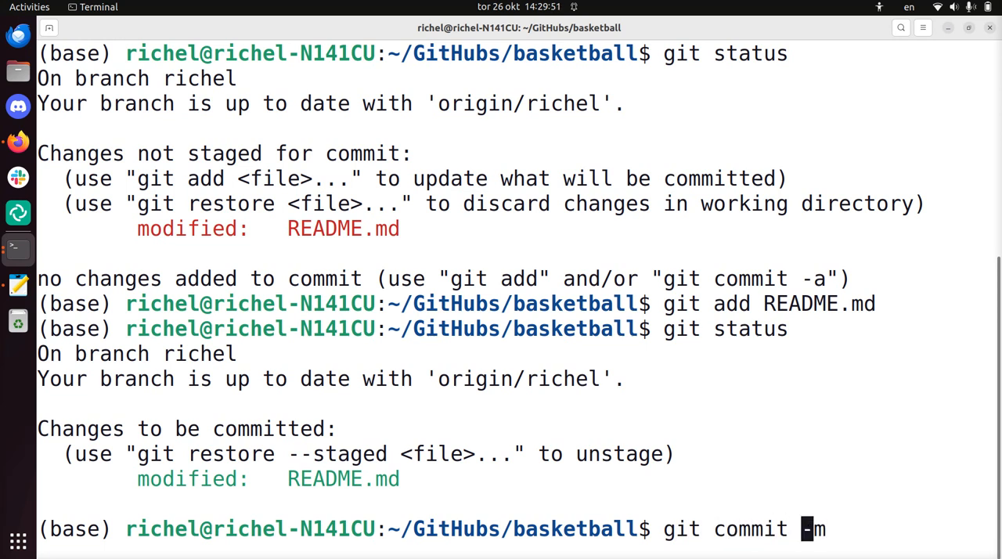
text("Remove demo text)
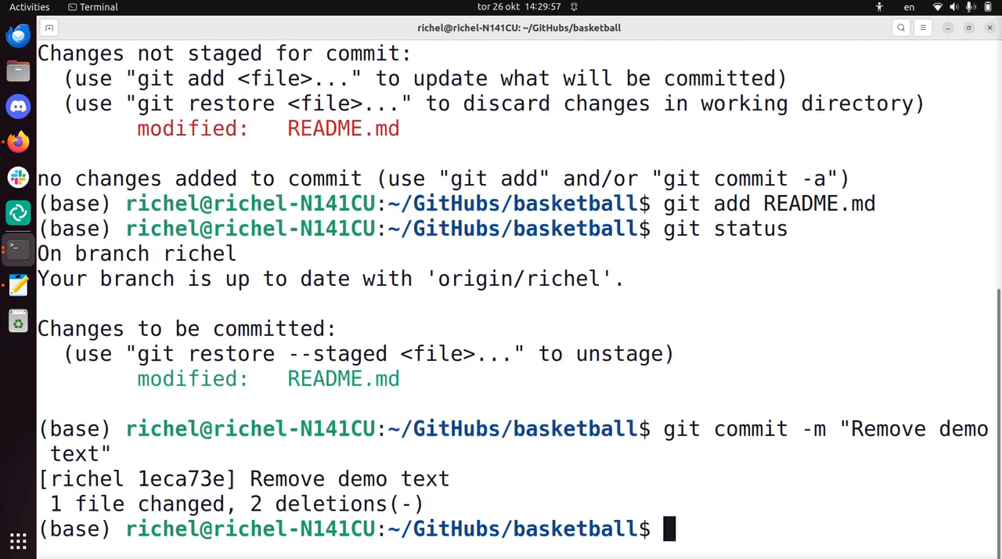
text(git push)
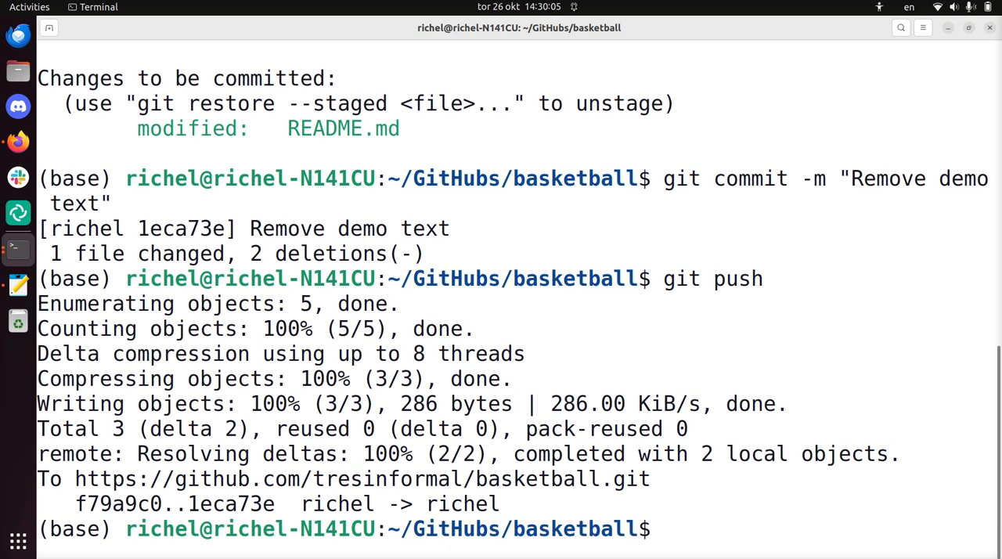
mouse_move(679, 315)
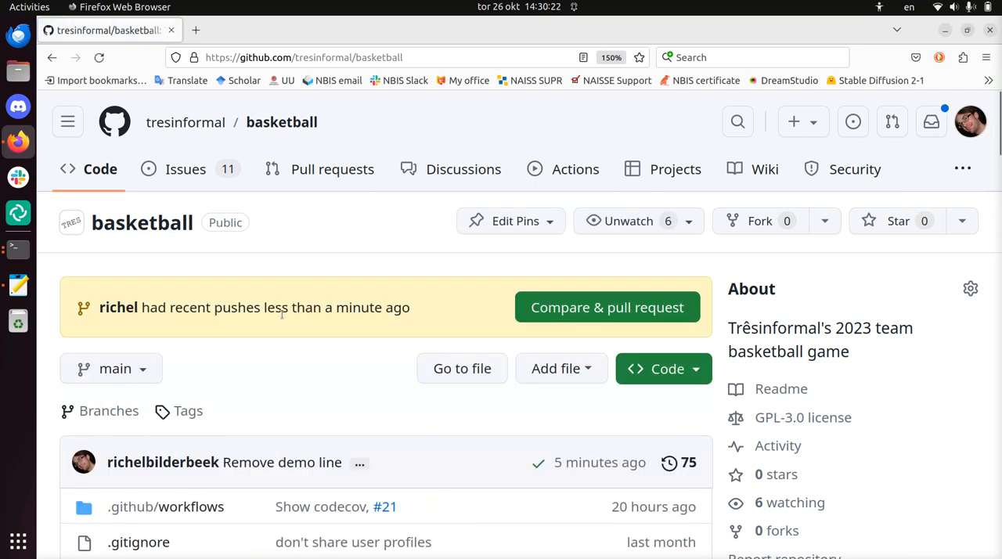
mouse_move(162, 313)
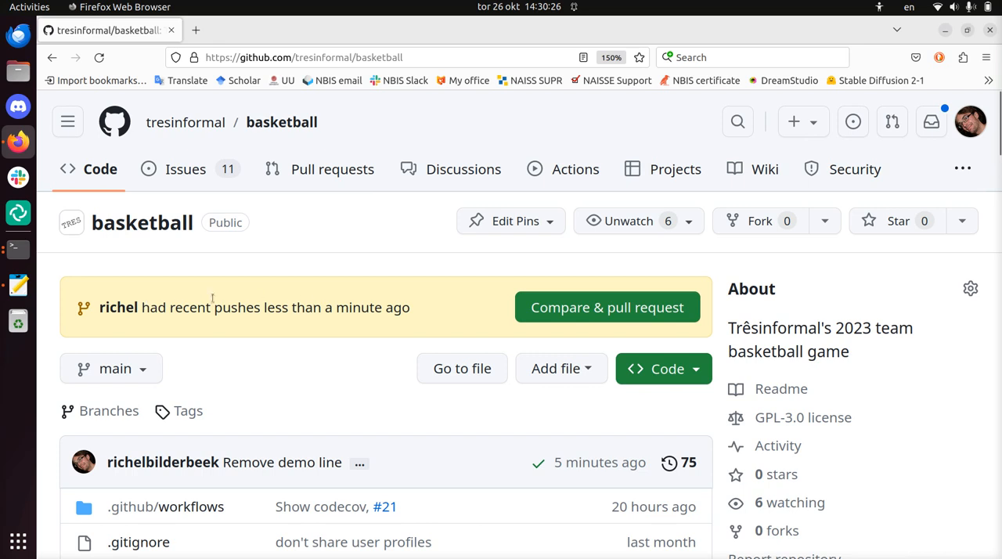
mouse_move(232, 343)
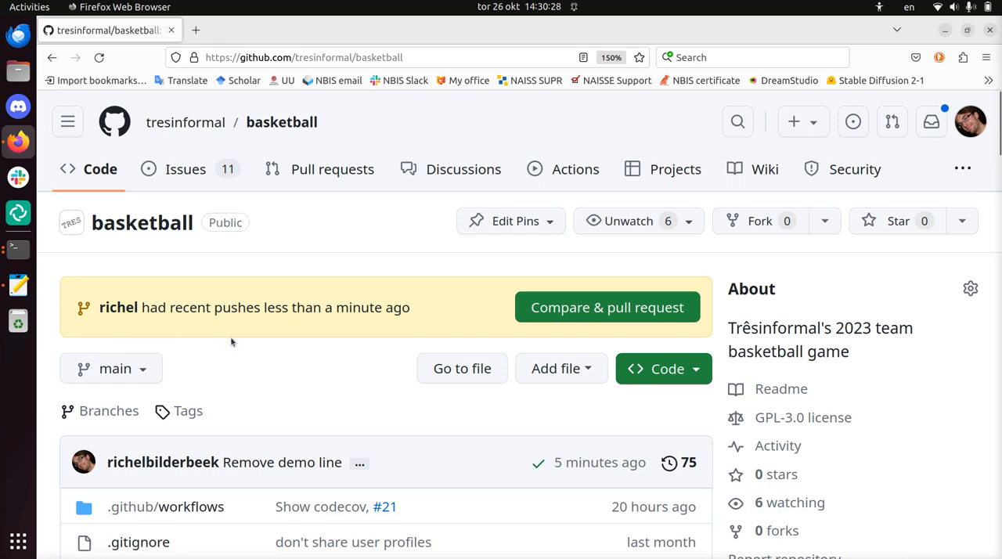
Expand the branch dropdown on the basketball repository page
click(110, 370)
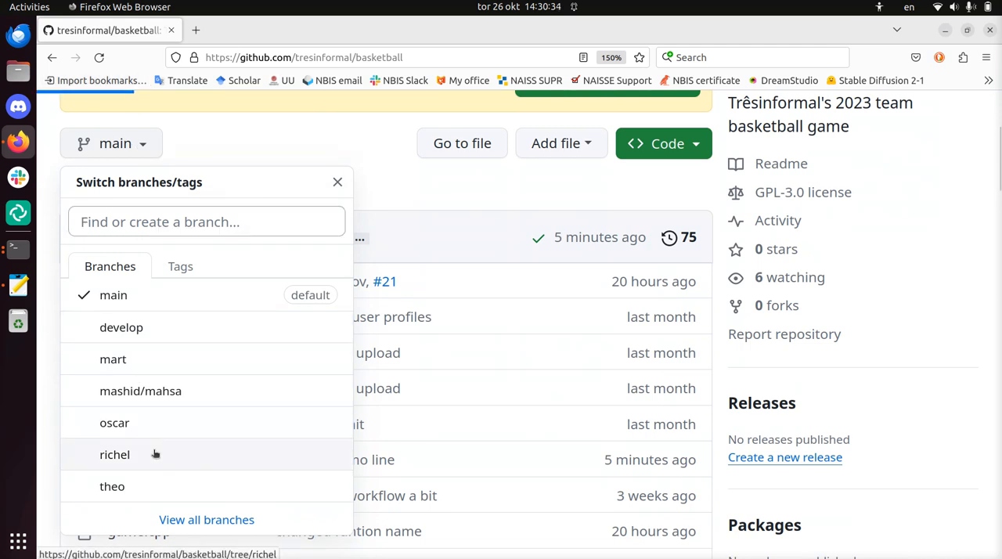
Switch to the richel branch and open its latest 'Remove demo text' commit in a new tab
click(114, 454)
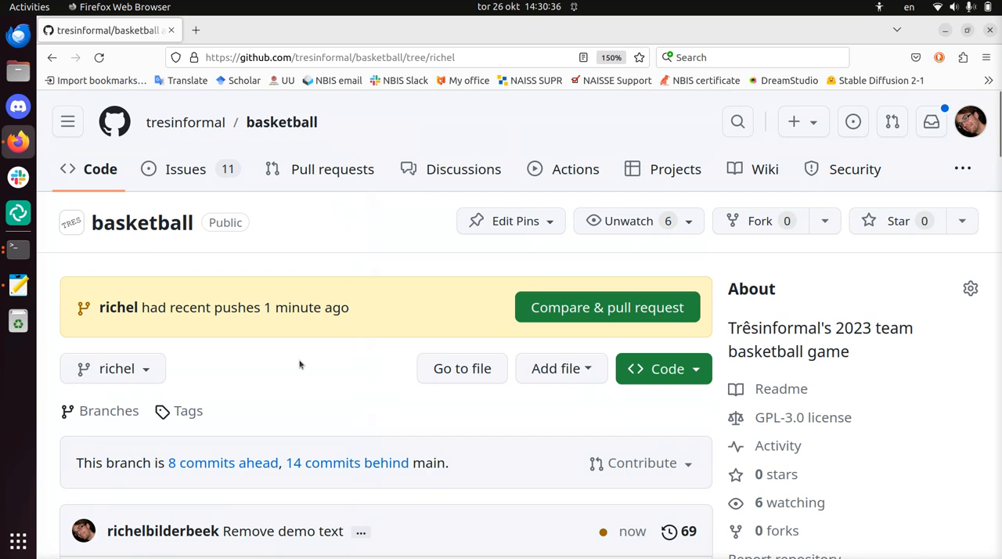
scroll(down, 3)
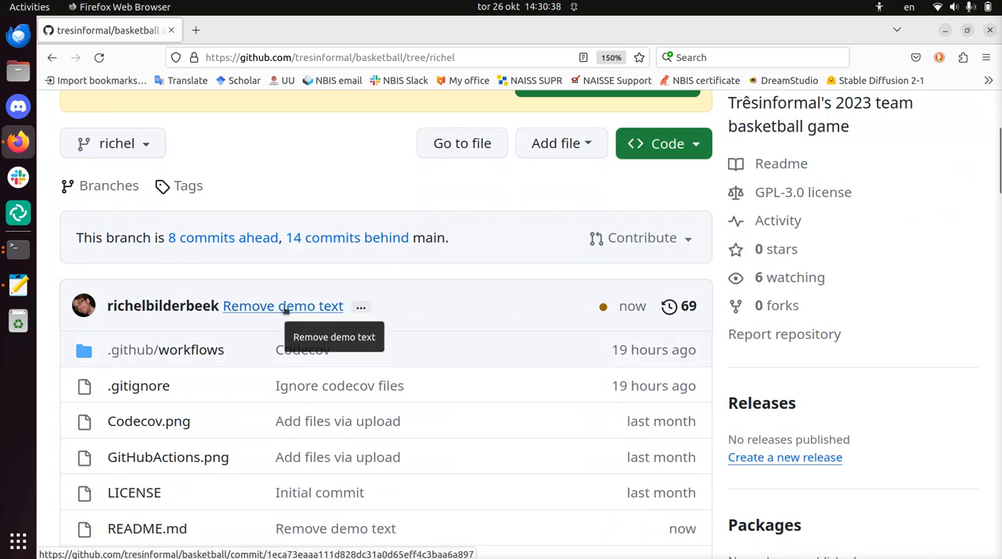
mouse_move(626, 321)
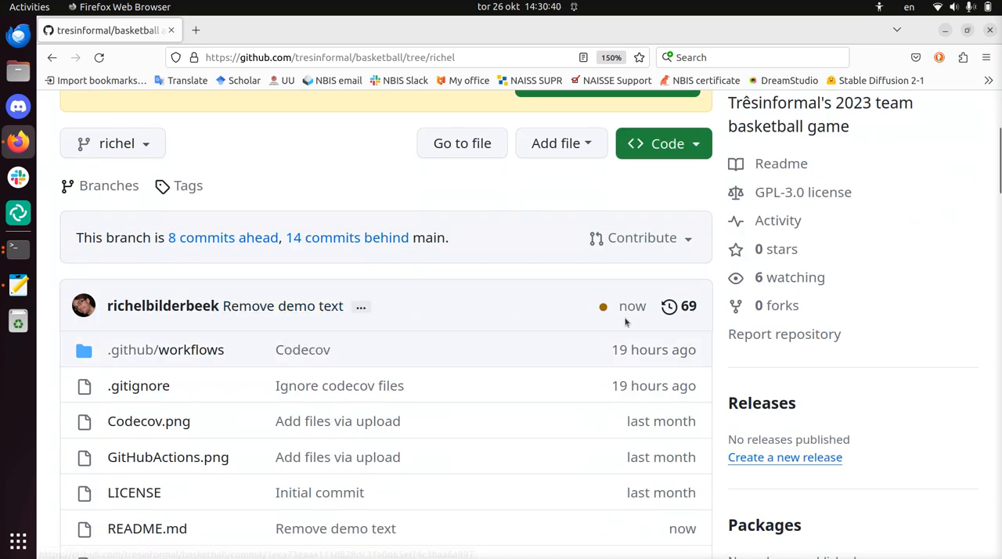
mouse_move(633, 307)
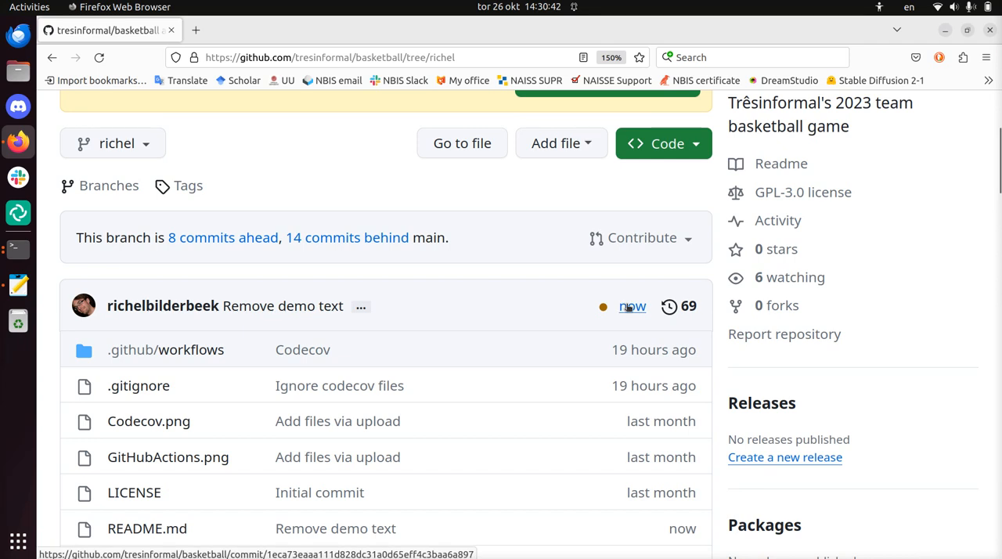
click(633, 307)
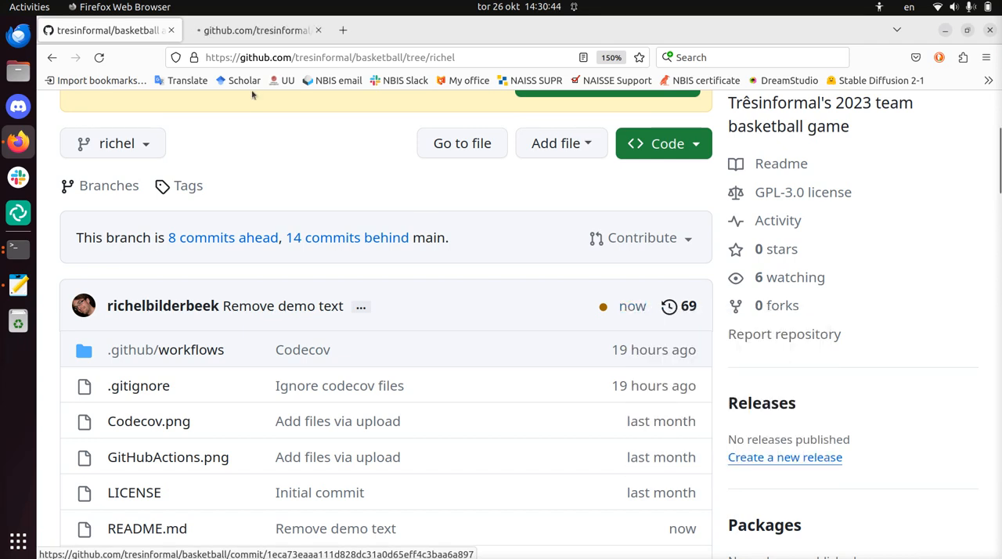
View the 'Remove demo text' commit diff showing two lines deleted from README.md
click(282, 306)
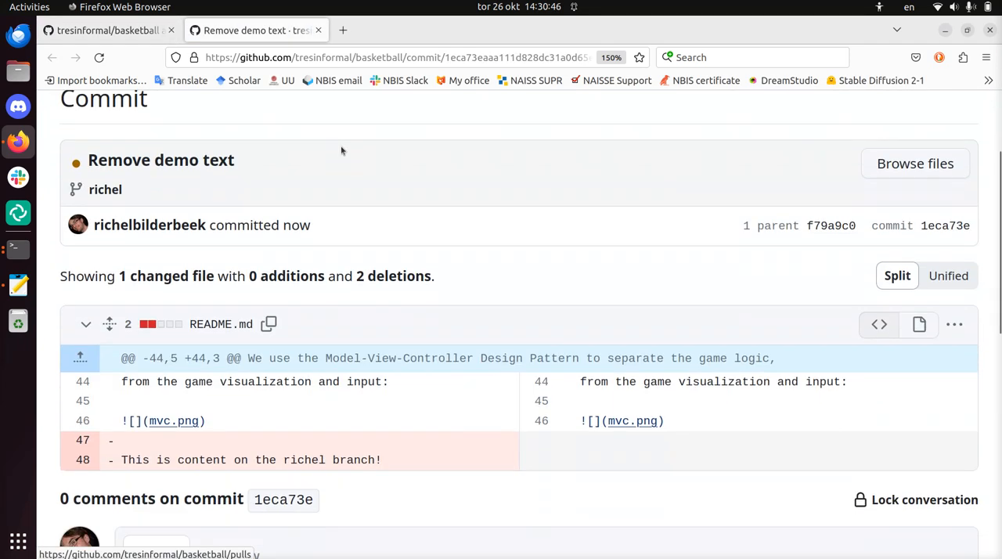
scroll(down, 3)
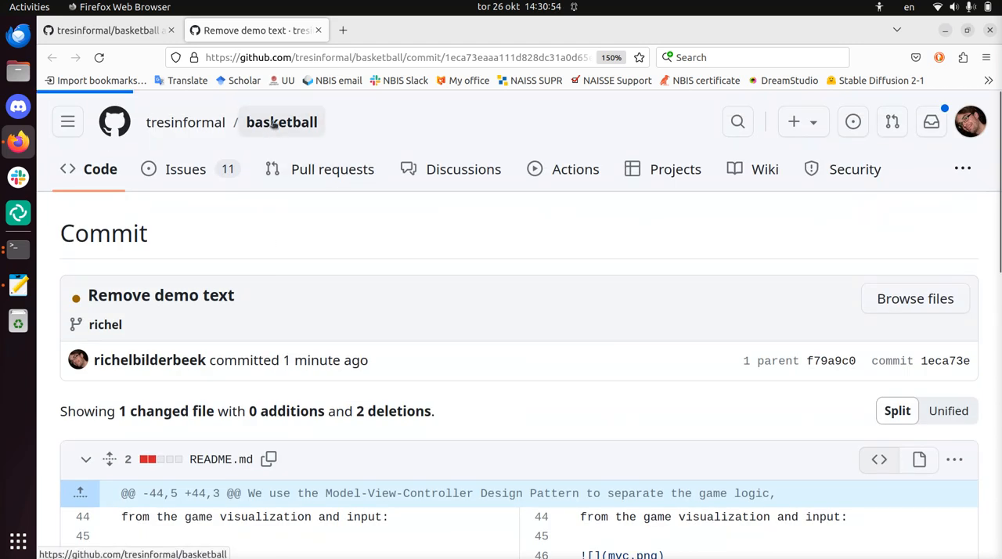
Return to the basketball repository and switch its view to the richel branch
click(282, 122)
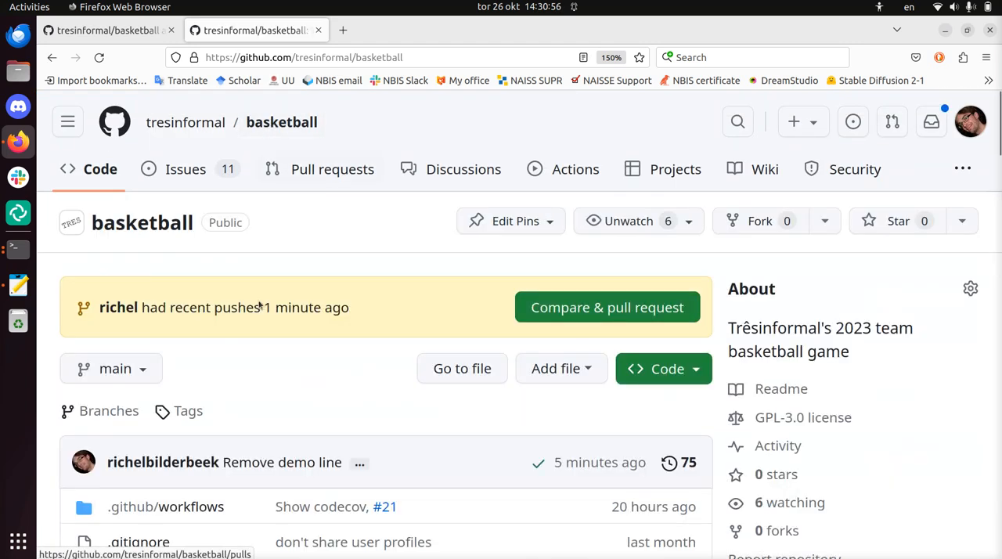
click(111, 368)
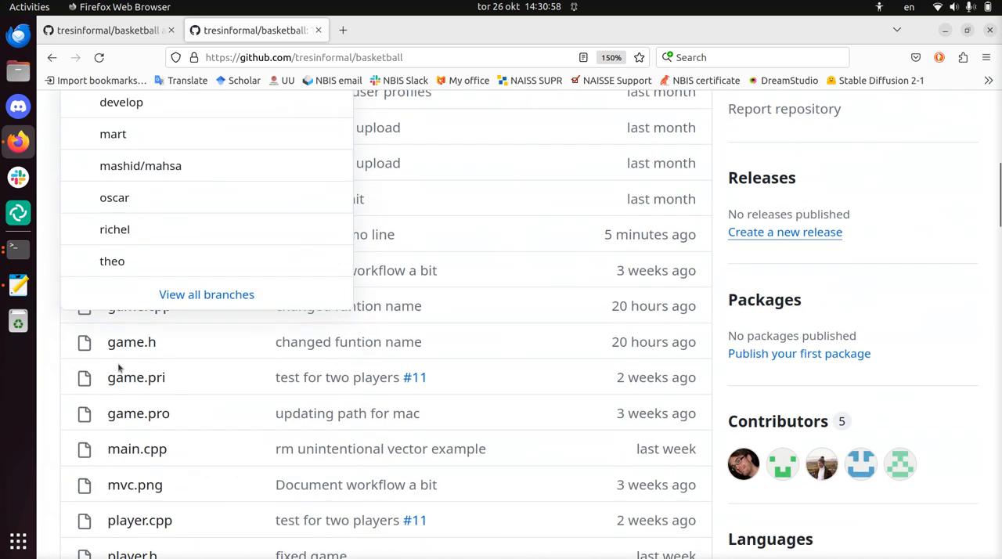
mouse_move(115, 228)
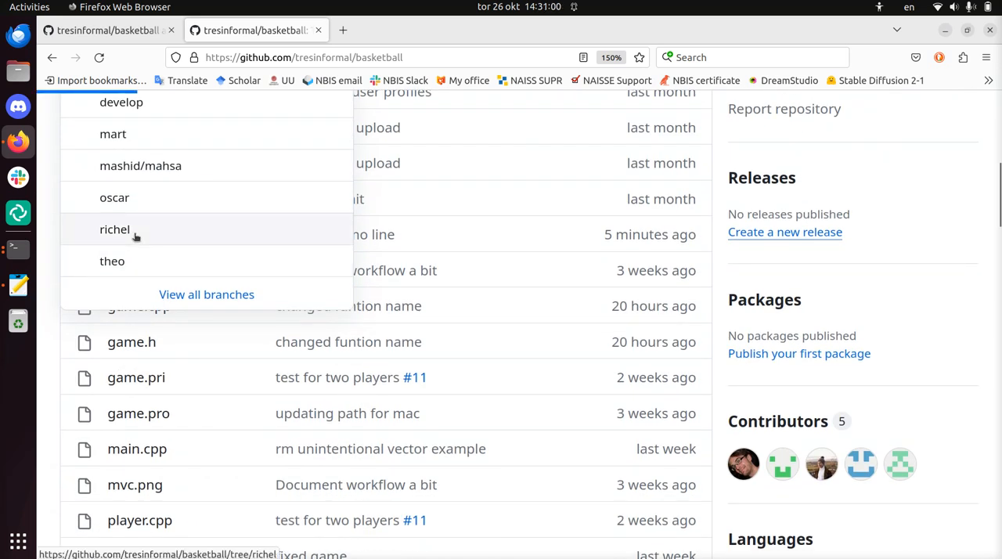
click(114, 228)
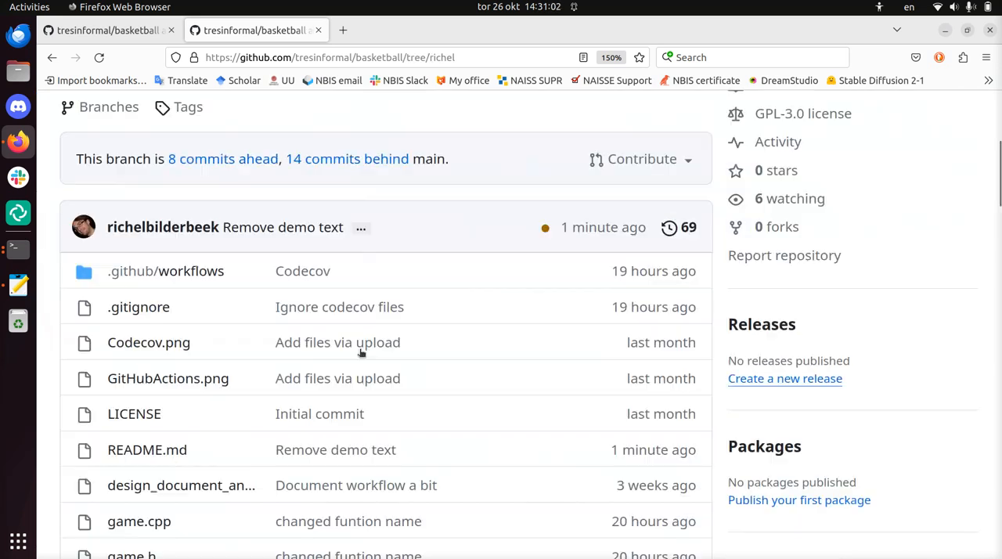
click(147, 449)
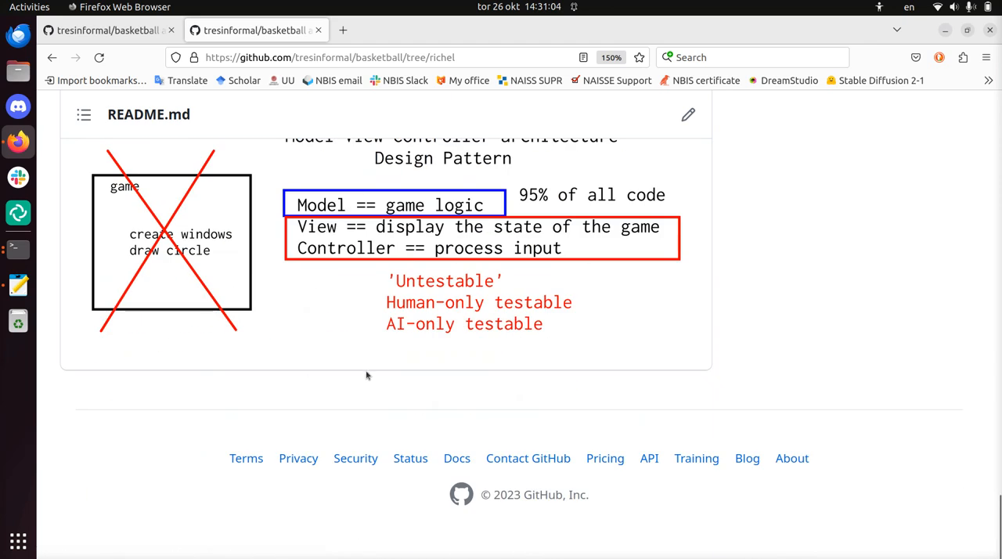
mouse_move(228, 332)
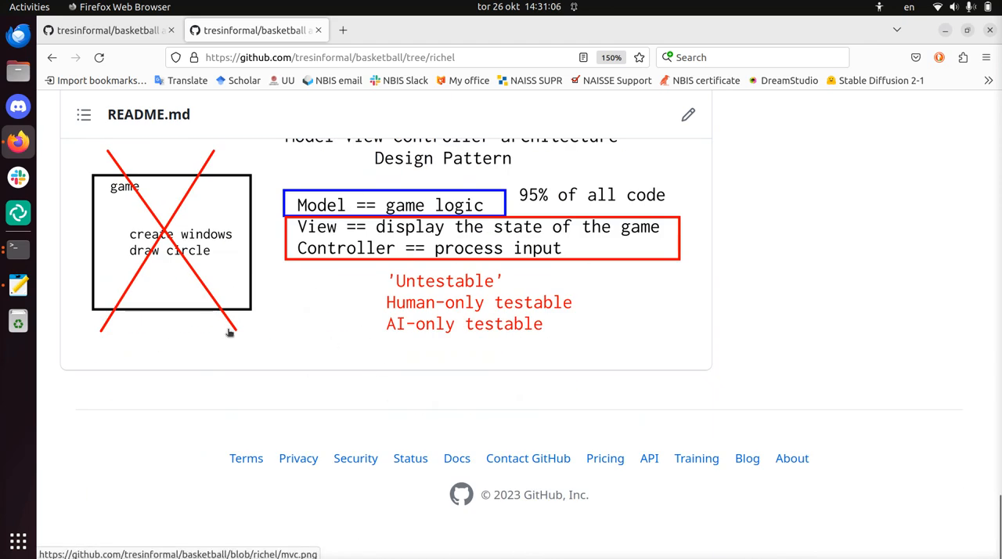
click(52, 57)
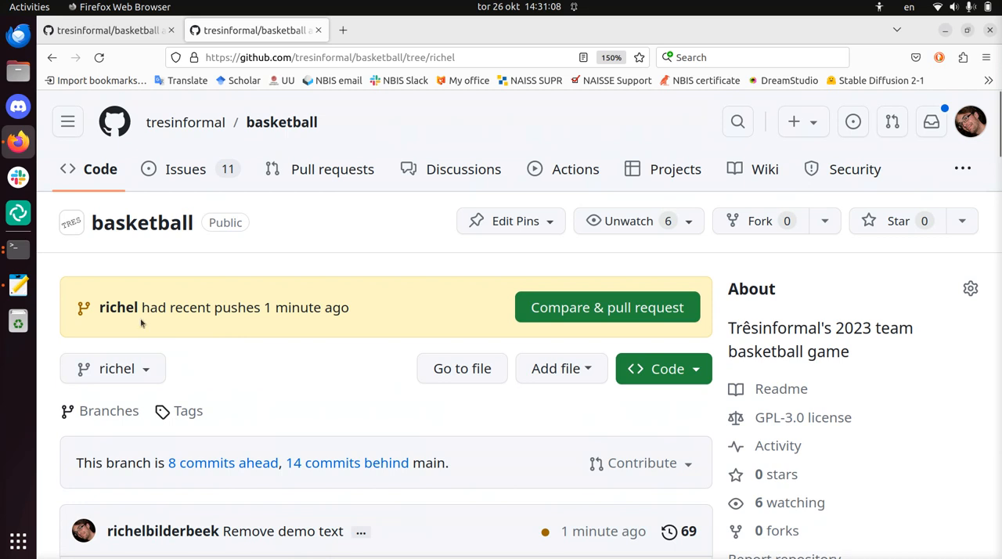
mouse_move(113, 369)
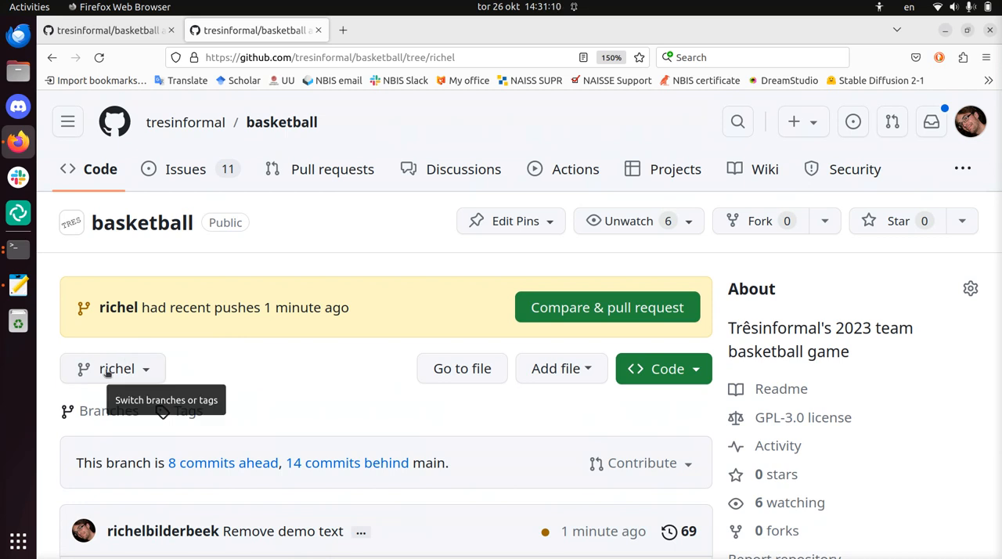